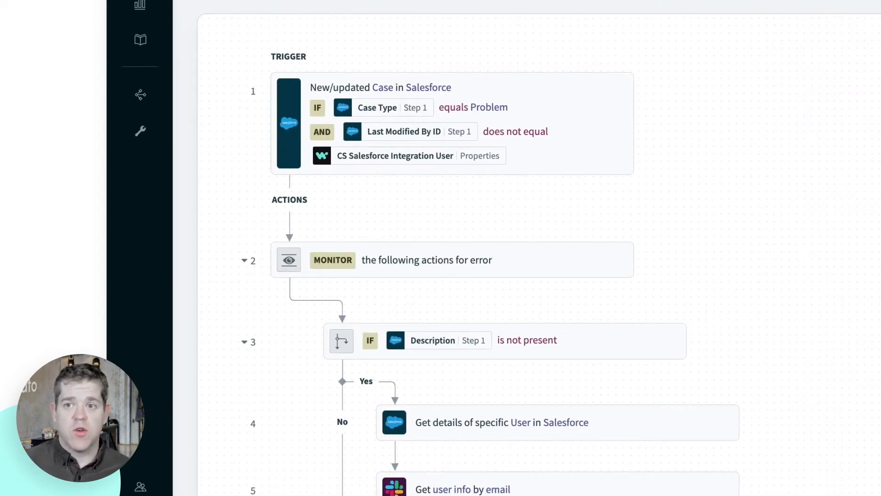
Step: Review the recipe page and bring up its version history listing all 43 versions
scroll("down", 3)
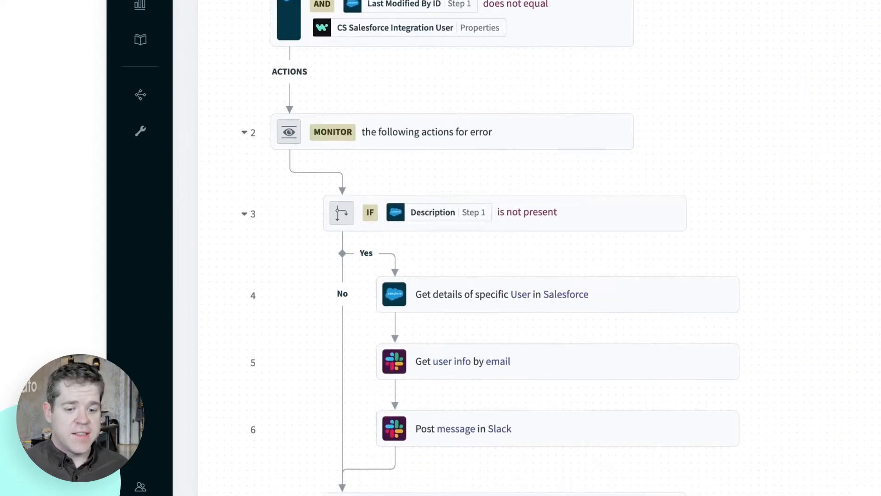
scroll("down", 3)
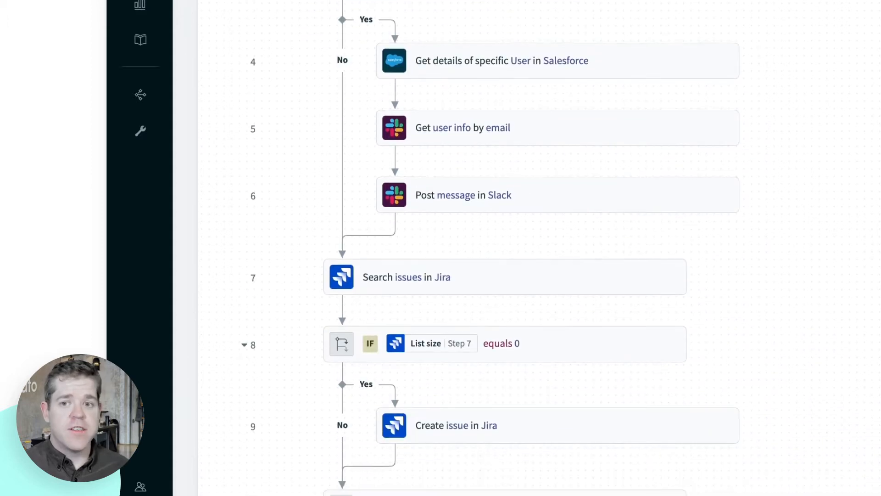
scroll("down", 3)
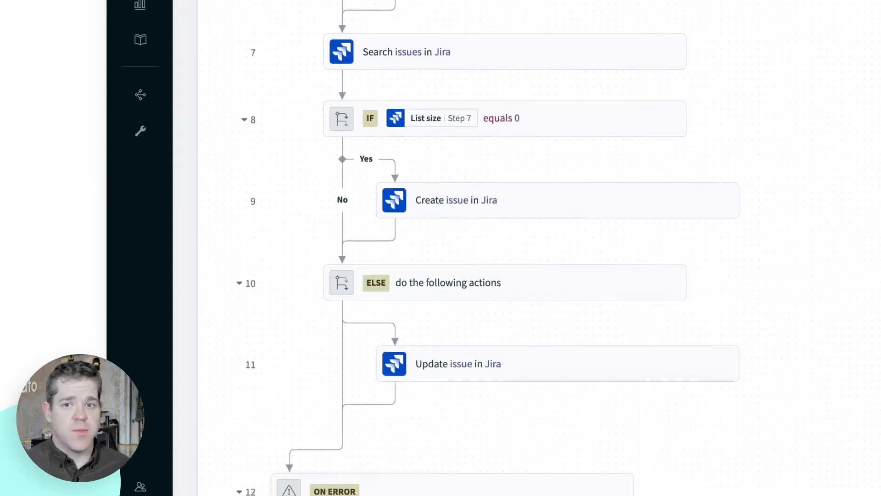
scroll("down", 3)
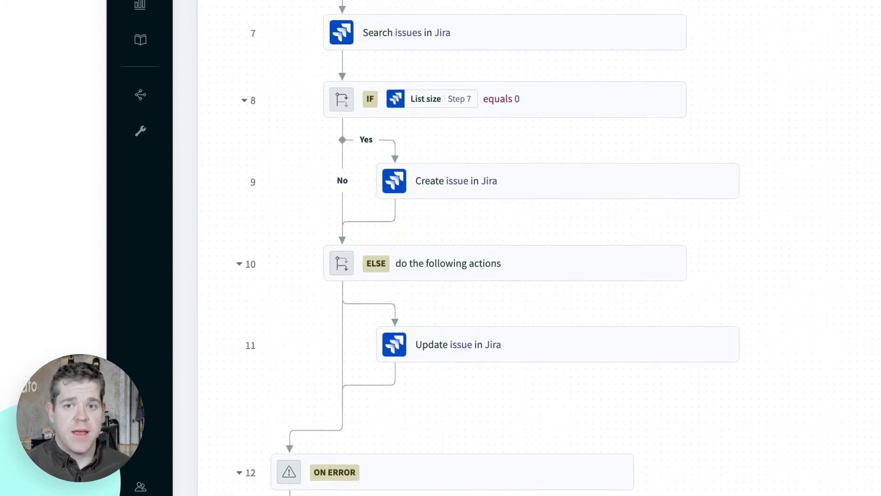
scroll("up", 3)
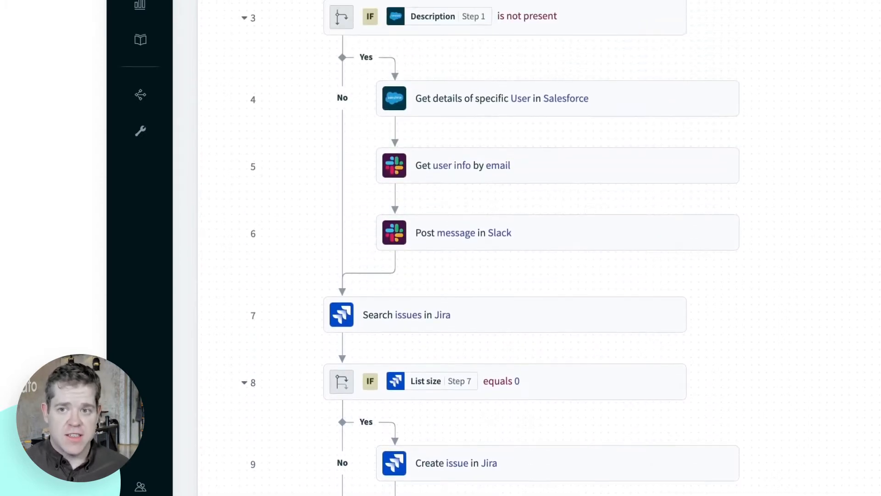
scroll("up", 3)
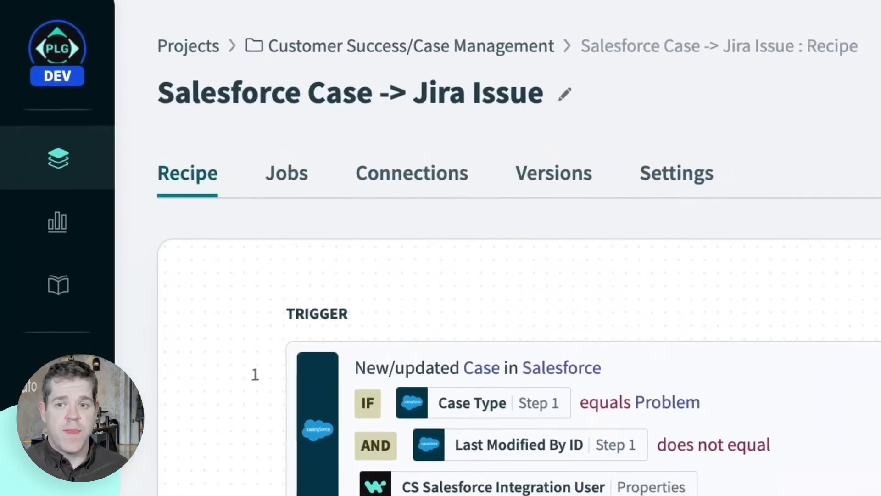
left_click(553, 173)
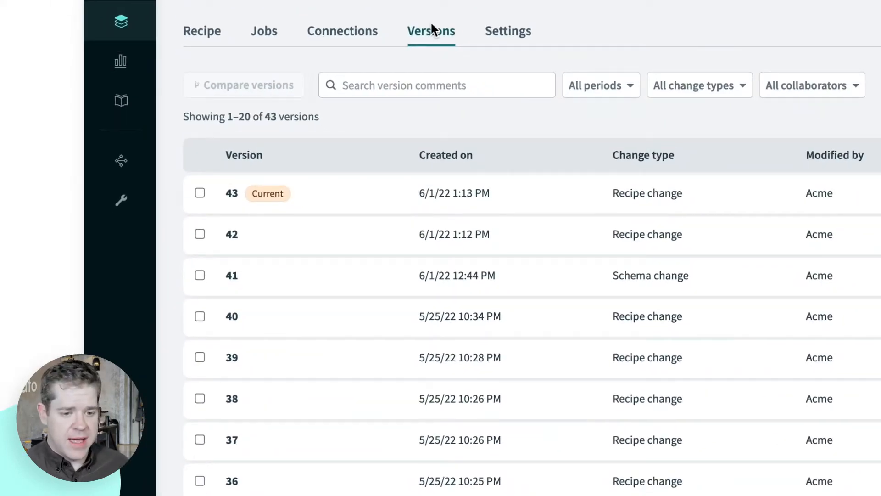
Step: Mark versions 43 and 39 and launch the Compare V43 and V39 view
left_click(200, 192)
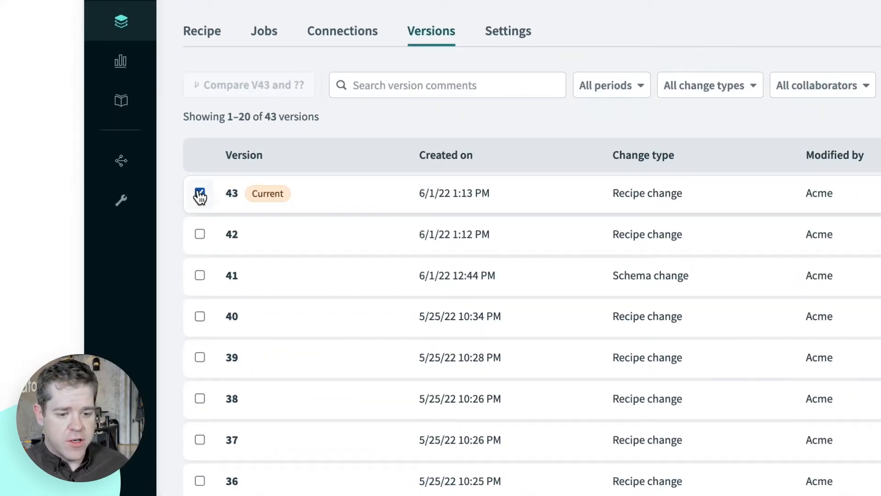
left_click(199, 193)
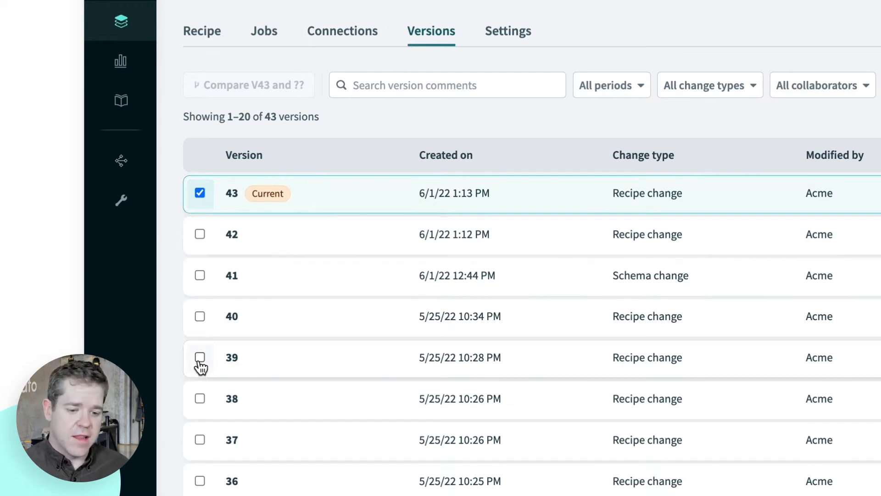
left_click(200, 357)
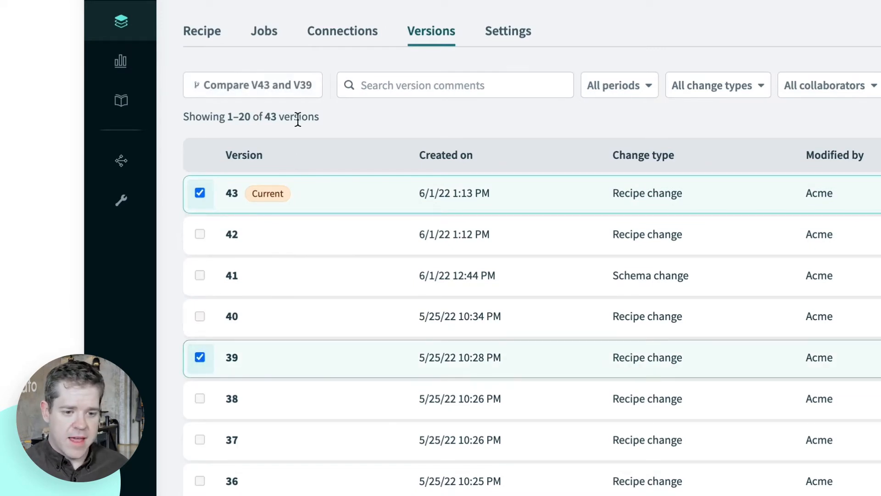
left_click(252, 84)
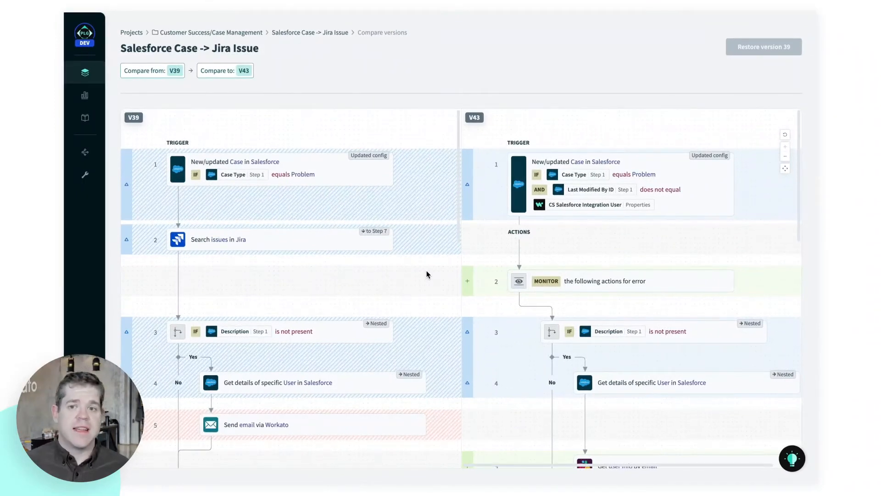
Step: Scroll the V39 and V43 columns to review the Slack lookup, message and moved Jira search changes
scroll("down", 3)
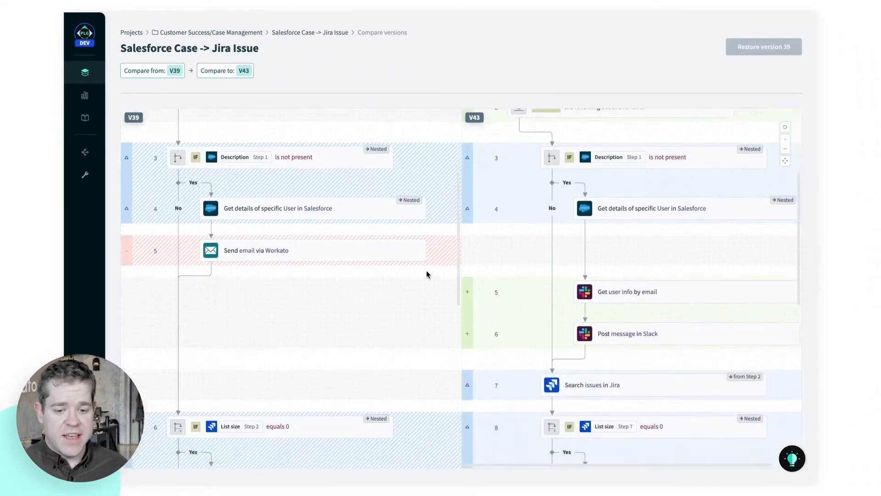
scroll("down", 3)
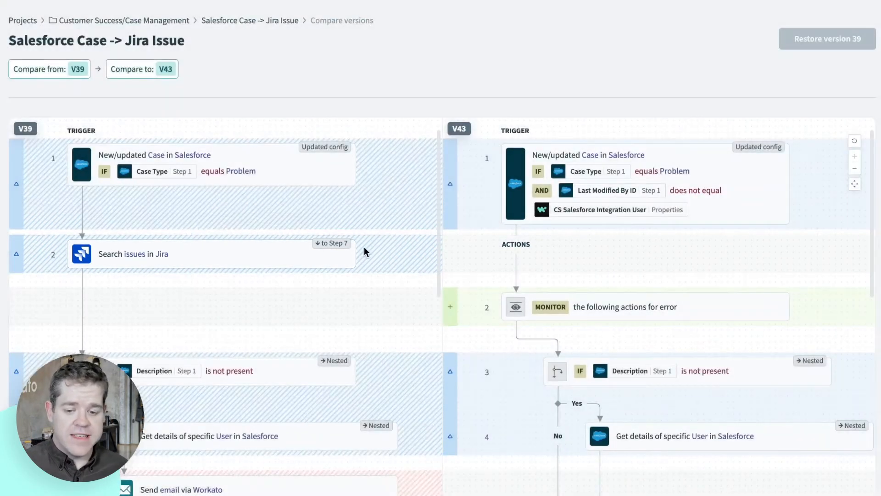
scroll("down", 3)
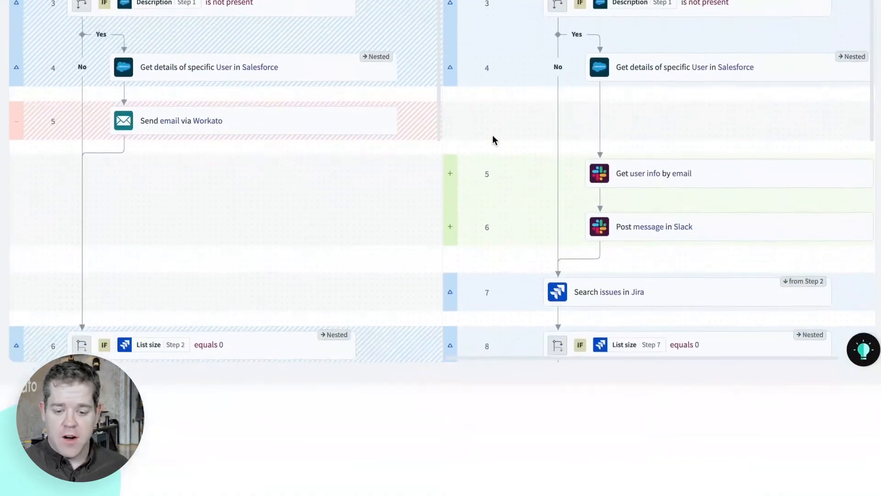
scroll("down", 3)
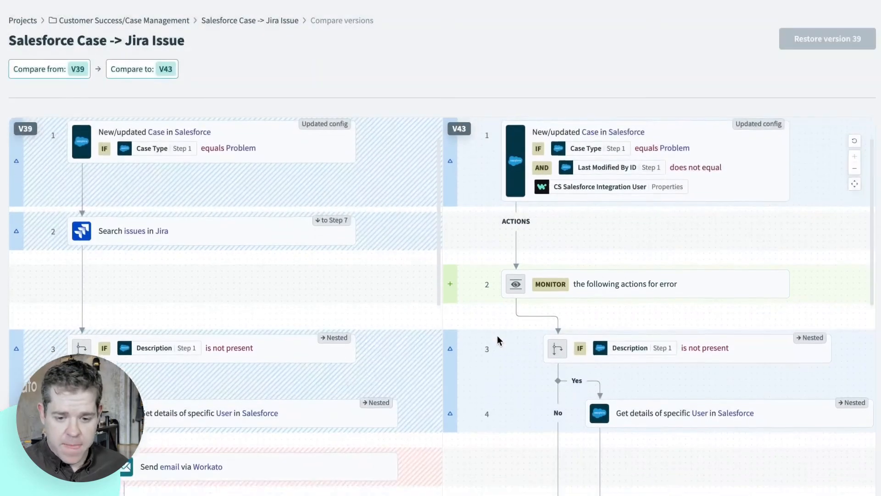
scroll("down", 3)
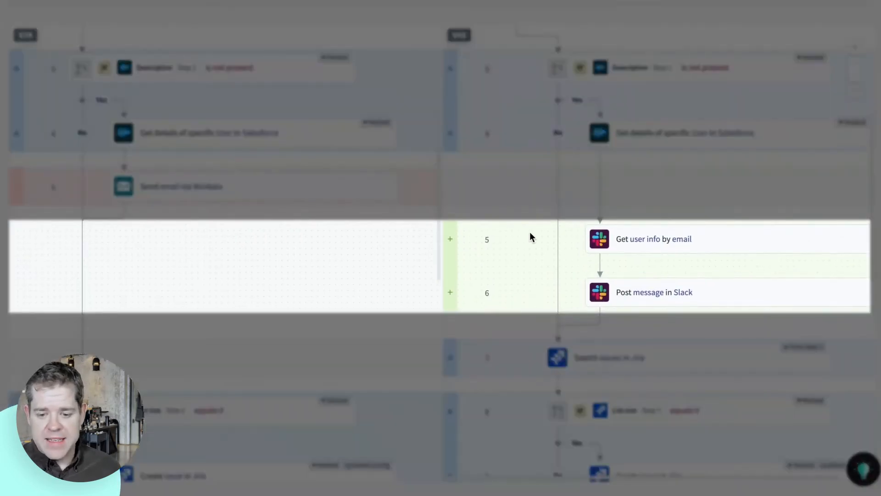
mouse_move(582, 319)
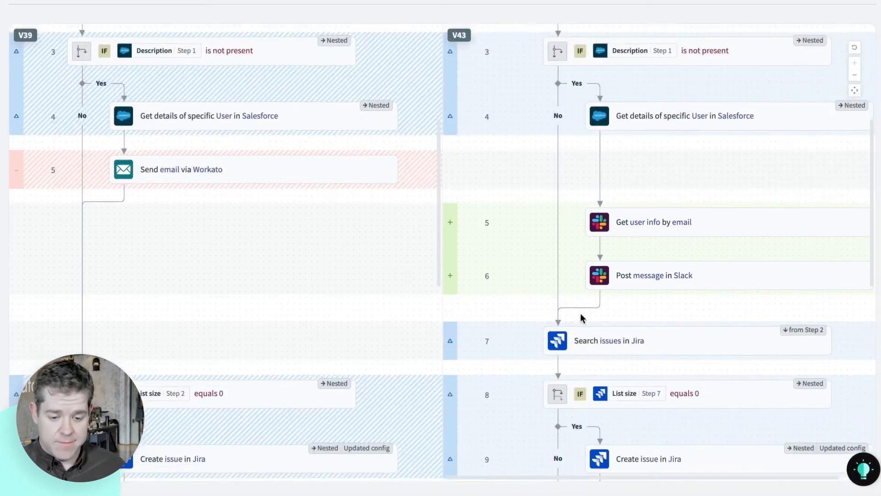
scroll("down", 3)
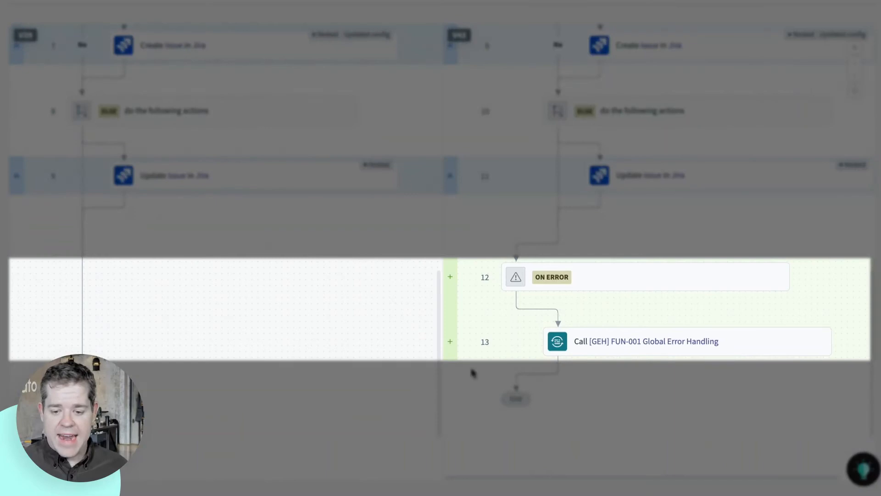
mouse_move(487, 382)
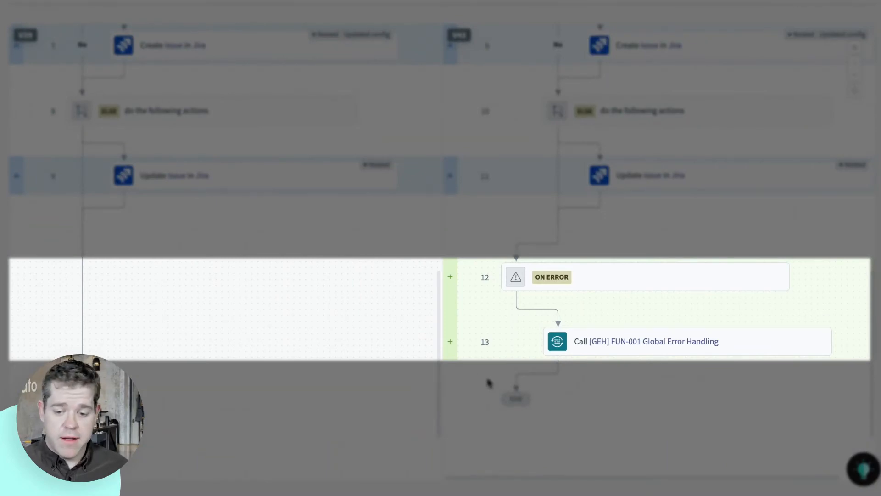
mouse_move(556, 360)
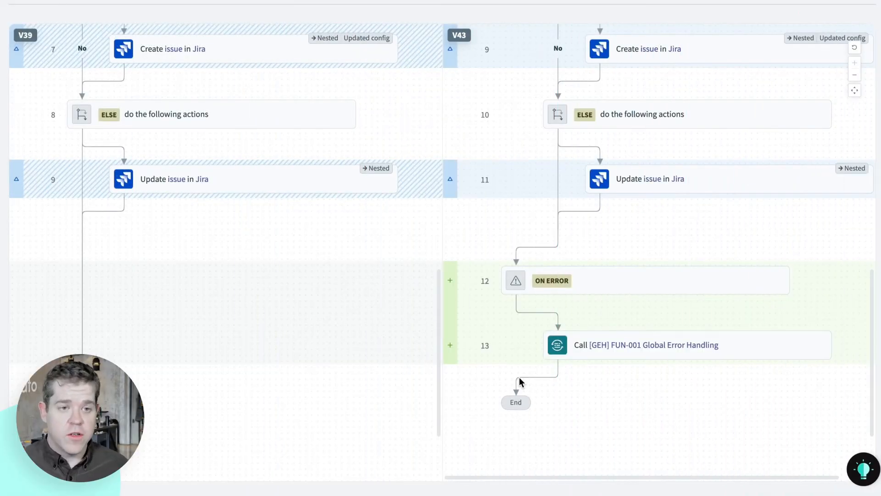
scroll("up", 3)
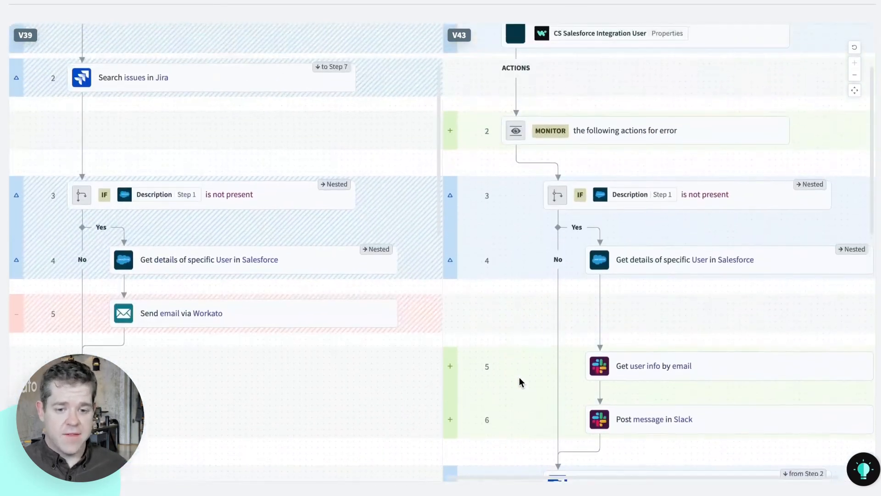
scroll("up", 3)
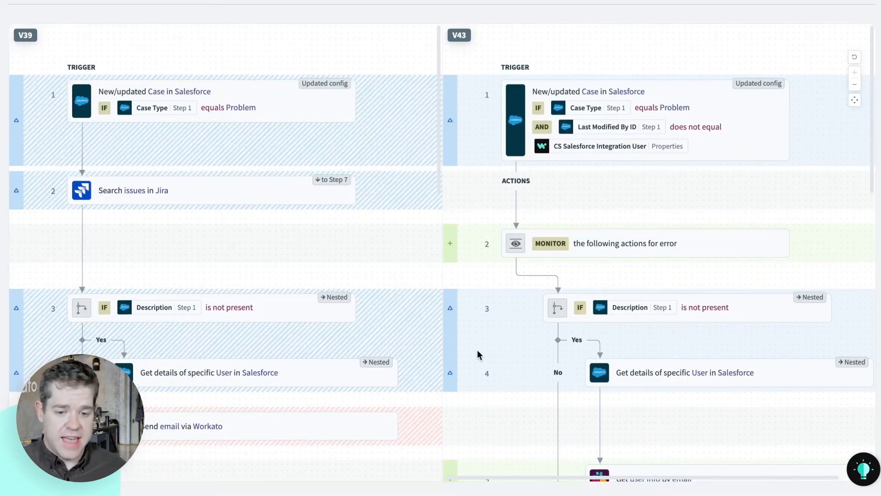
left_click(211, 101)
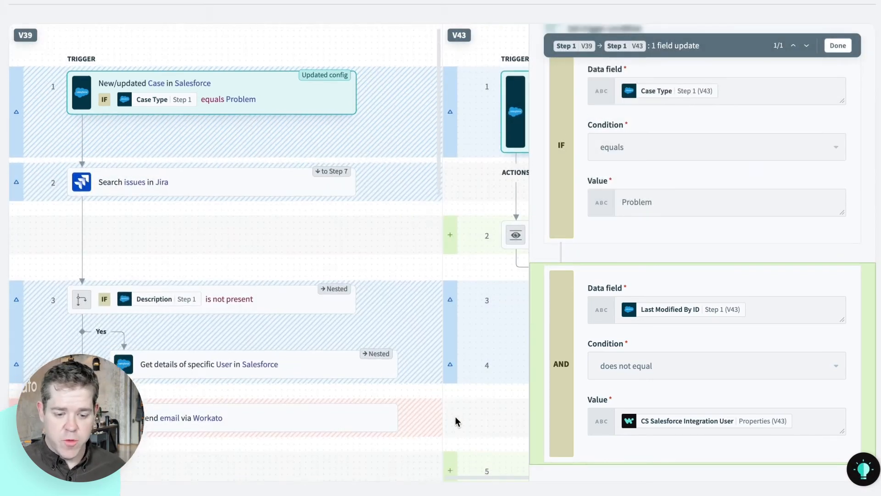
scroll("down", 3)
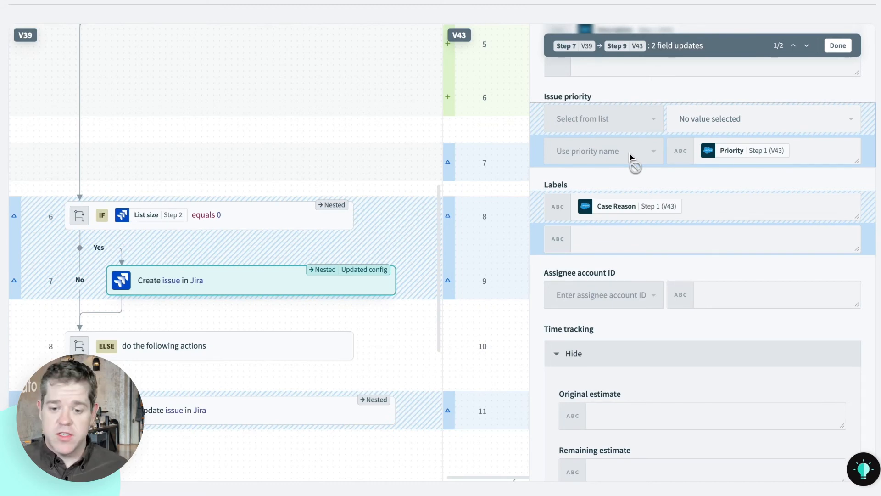
left_click(837, 46)
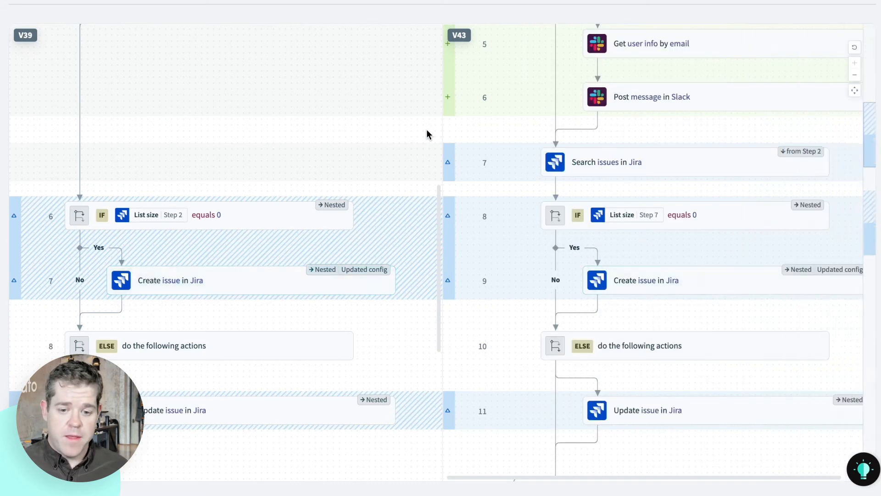
scroll("up", 3)
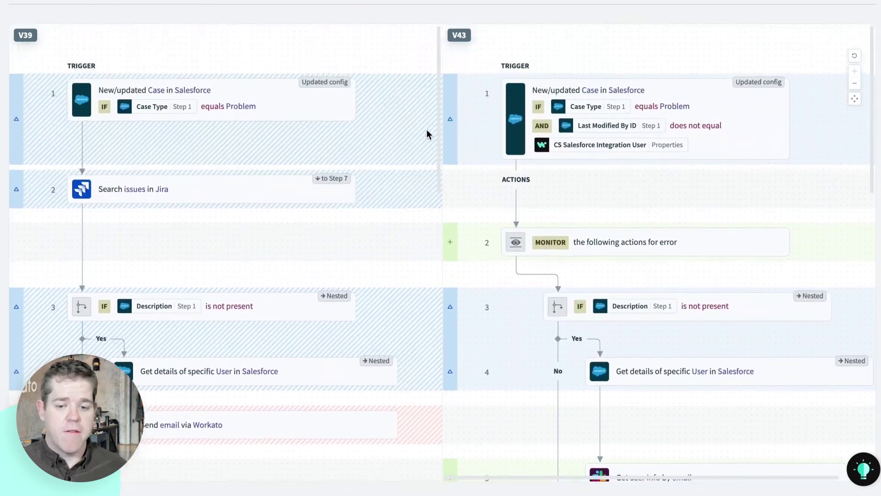
scroll("down", 3)
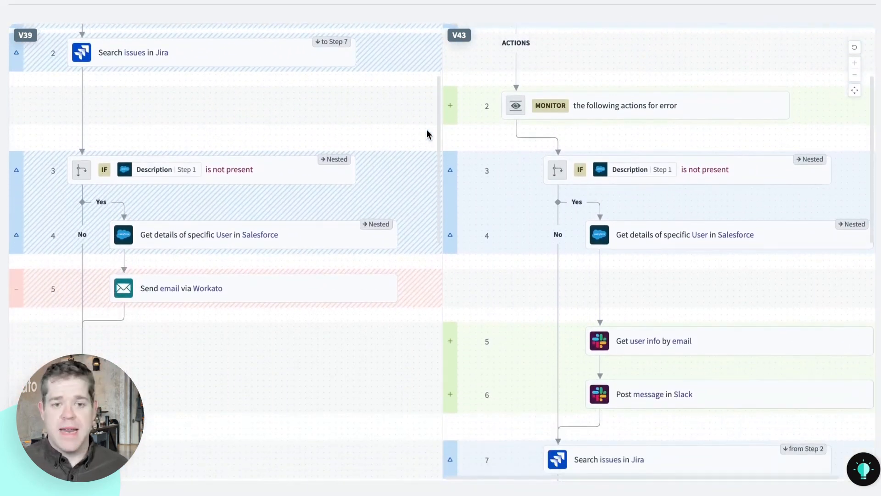
scroll("down", 3)
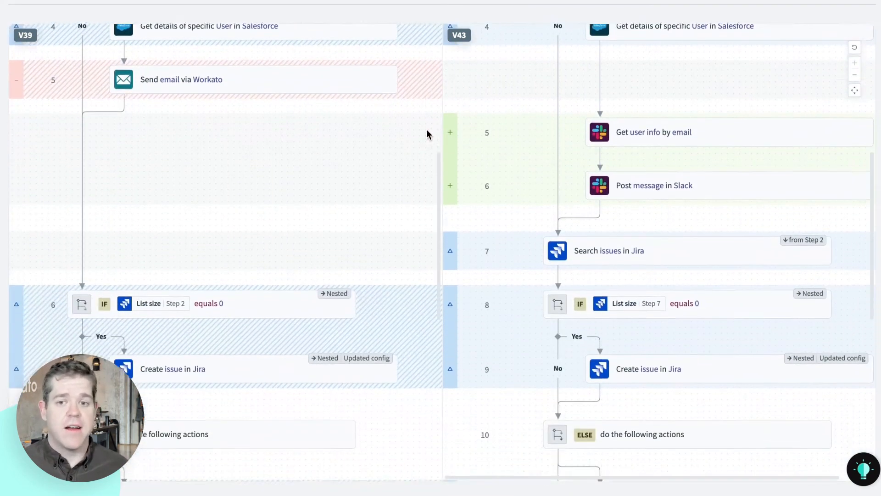
scroll("down", 3)
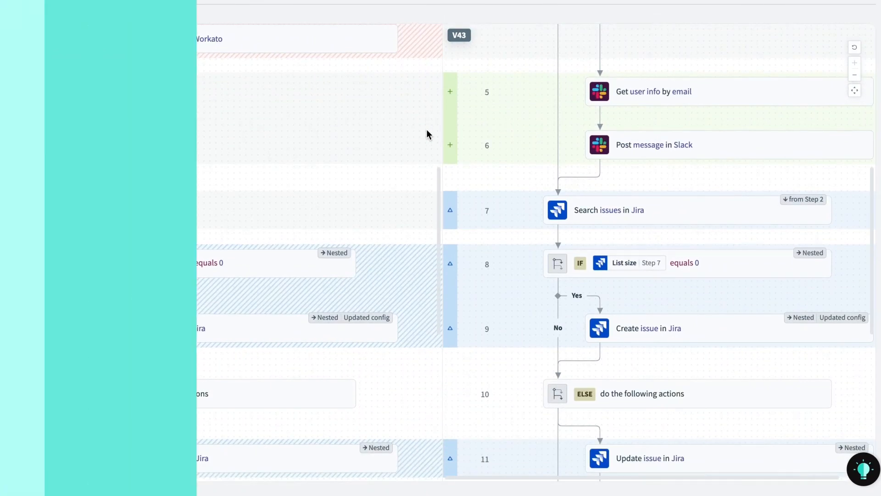